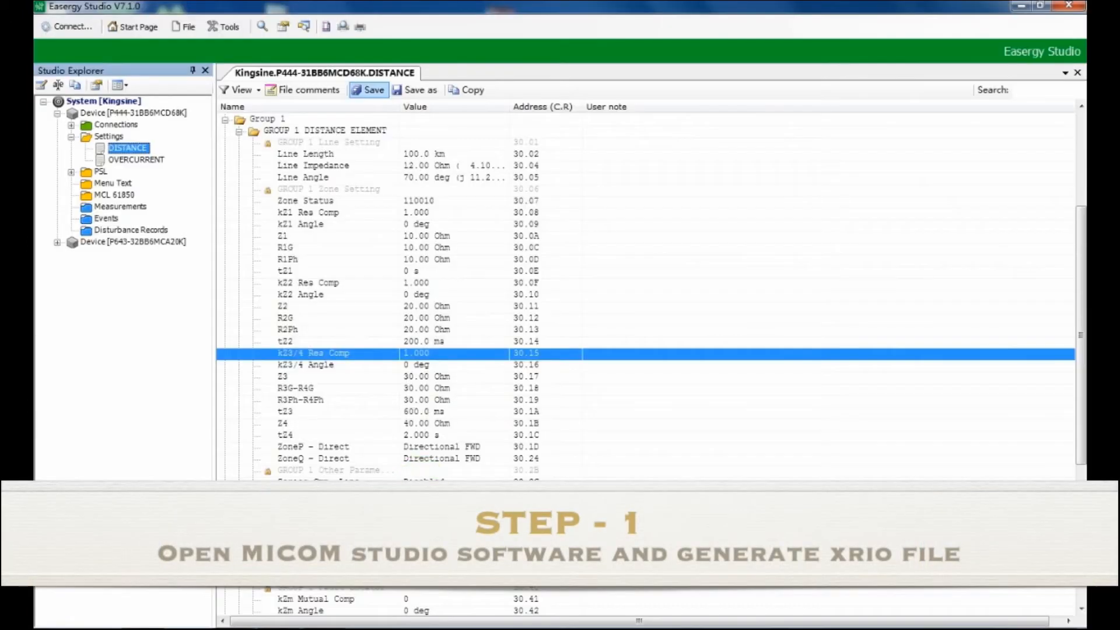
# Save the P444 DISTANCE settings and export them as an XRIO-format file.
pyautogui.click(135, 160)
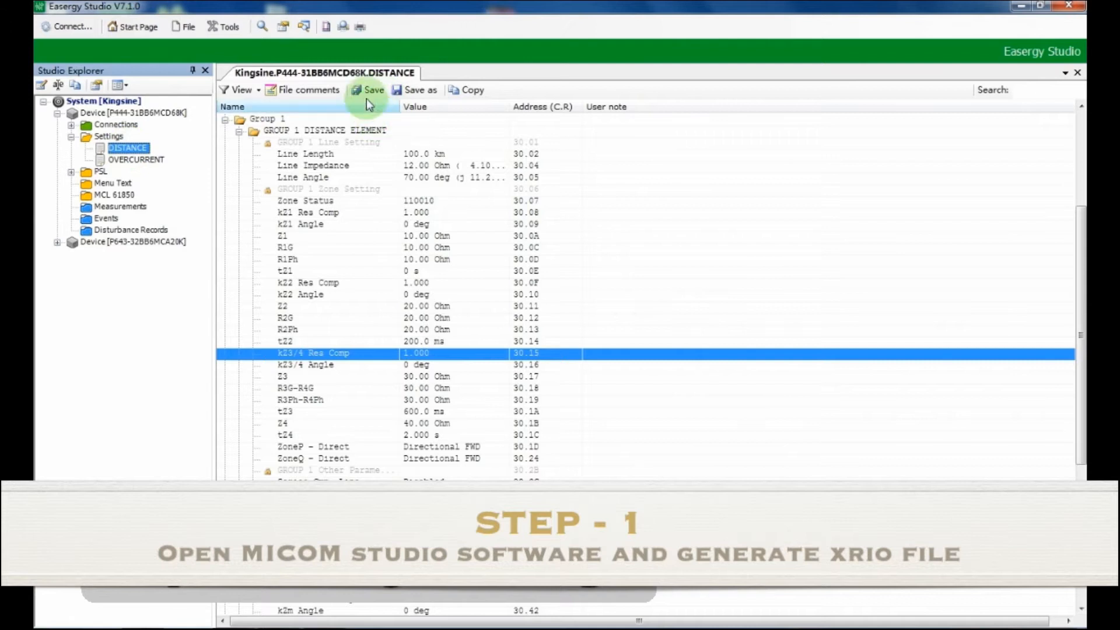
pyautogui.click(368, 90)
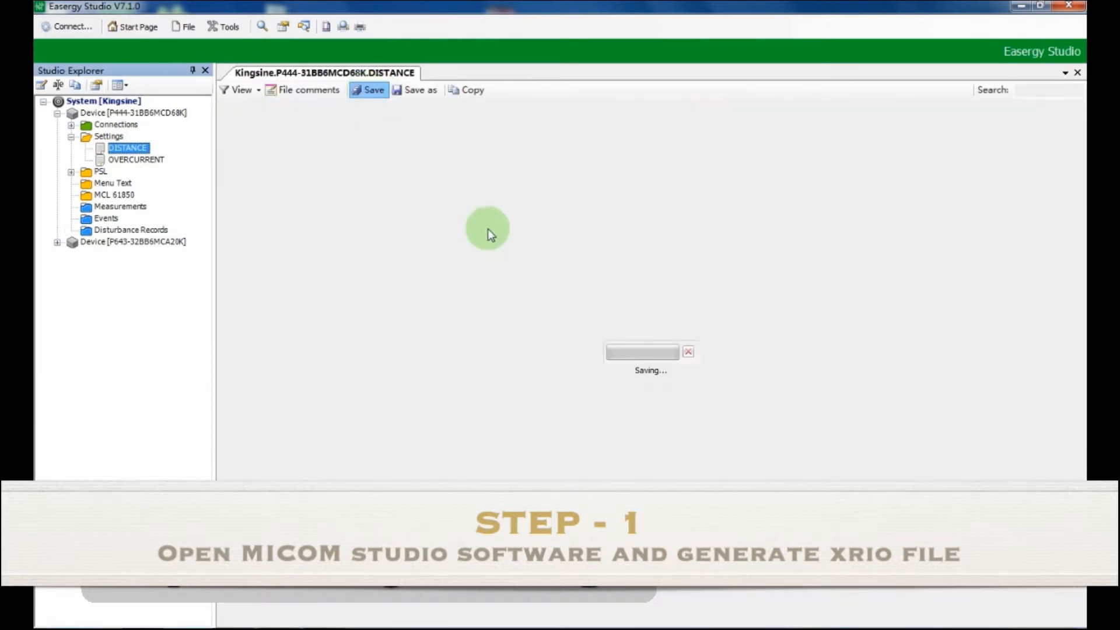
pyautogui.rightClick(128, 148)
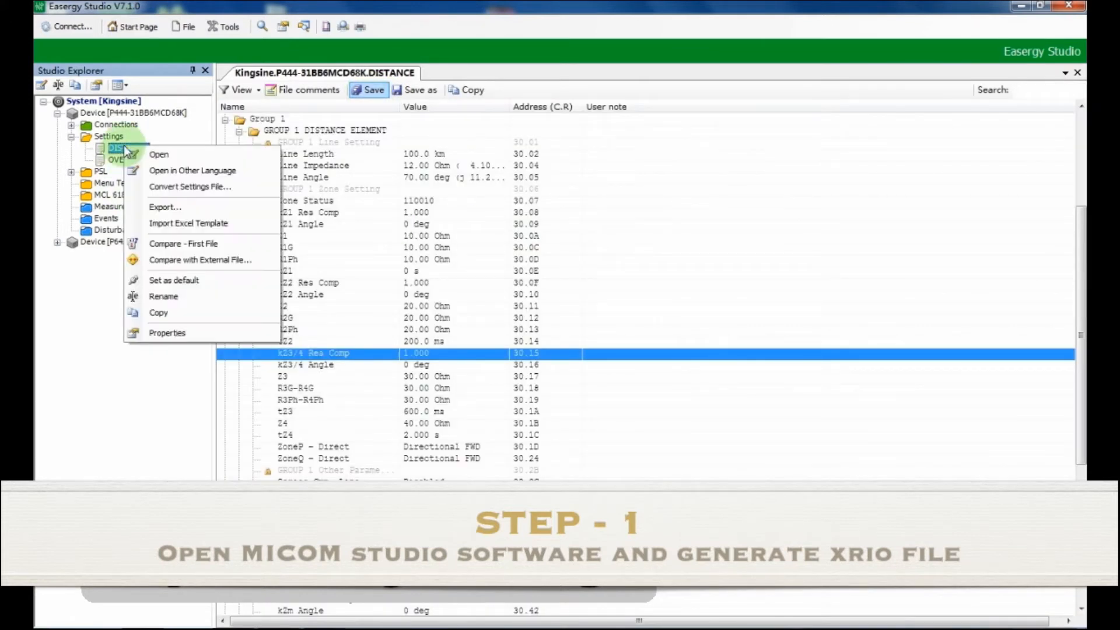
pyautogui.click(165, 207)
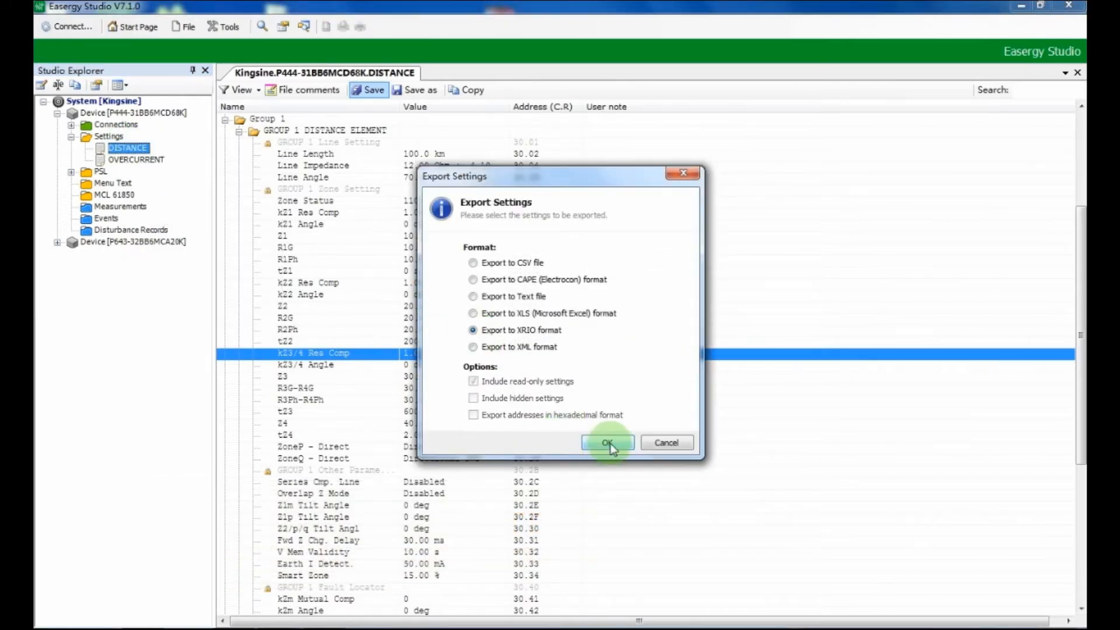
pyautogui.click(607, 442)
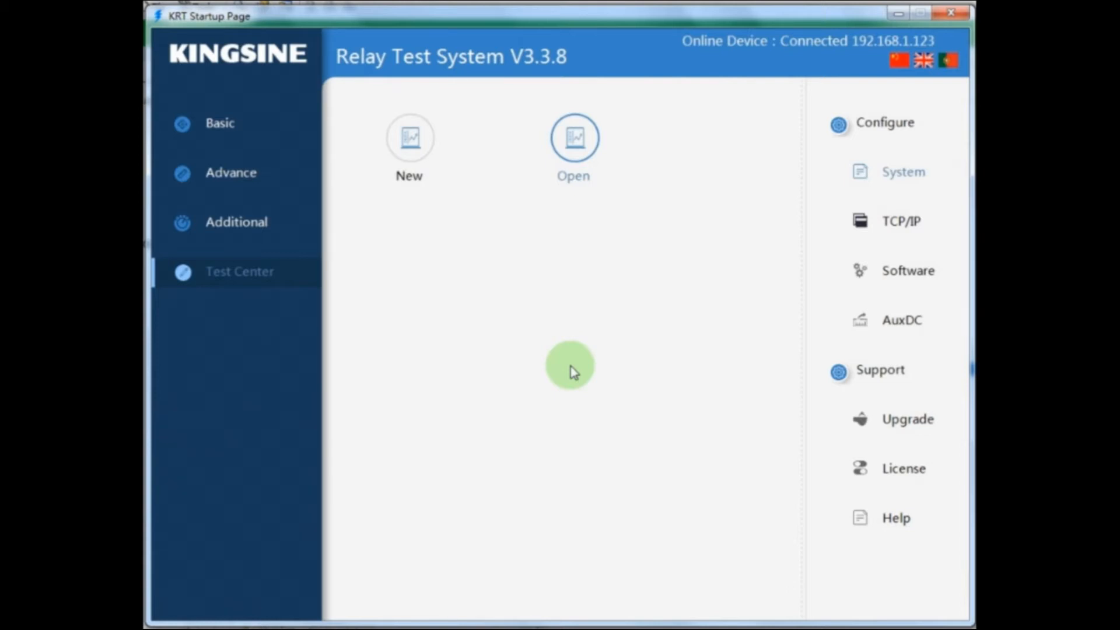
# Browse the KRT template directory and look inside a relay manufacturer's folder.
pyautogui.click(573, 138)
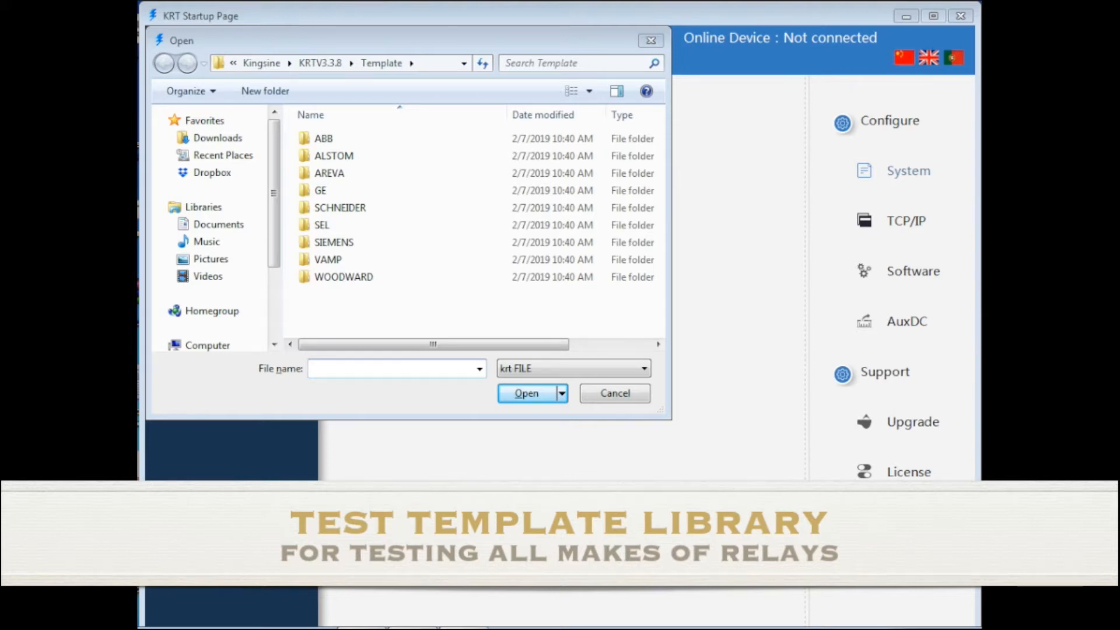
pyautogui.doubleClick(339, 207)
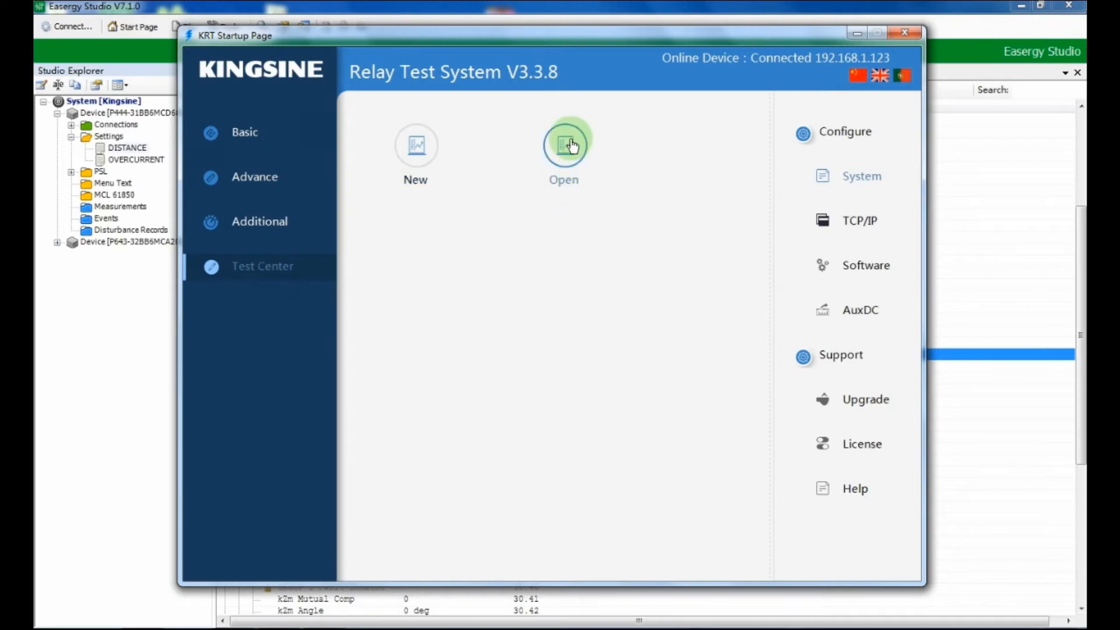
# Load the P444.krt test plan from the template library.
pyautogui.click(563, 144)
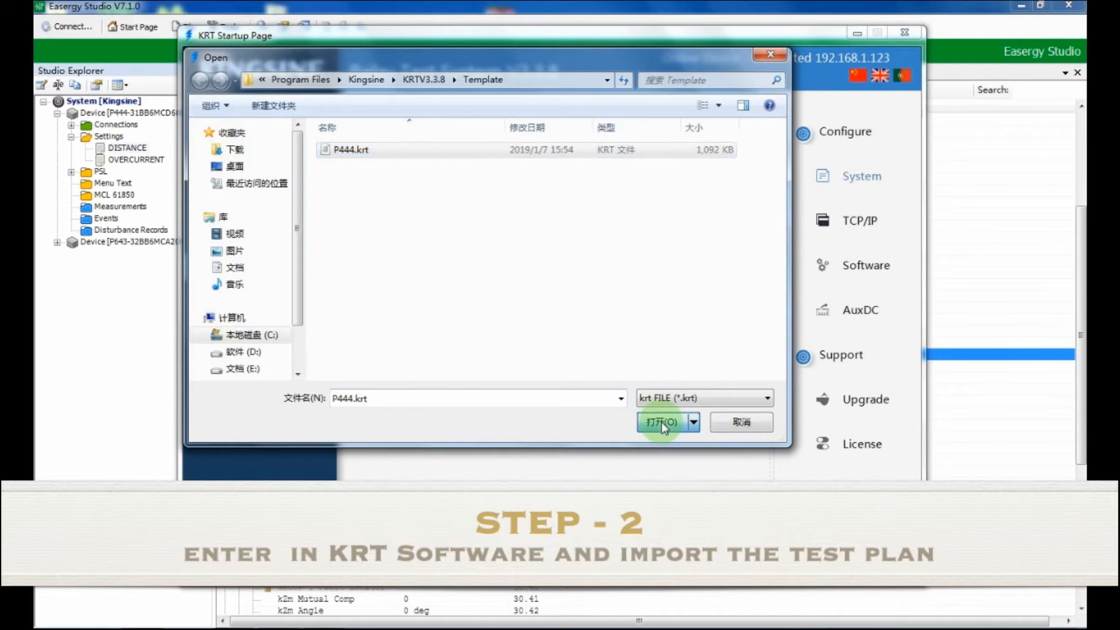
pyautogui.click(663, 421)
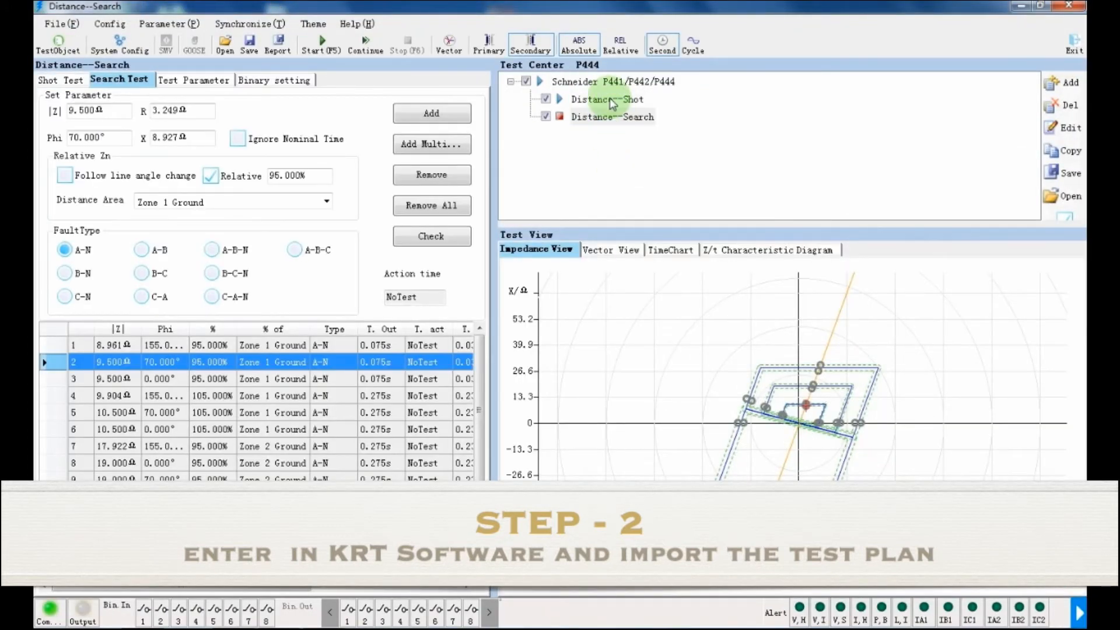
# Bring the Schneider P441/P442/P444 test object into the Test Object Converter for editing.
pyautogui.click(612, 82)
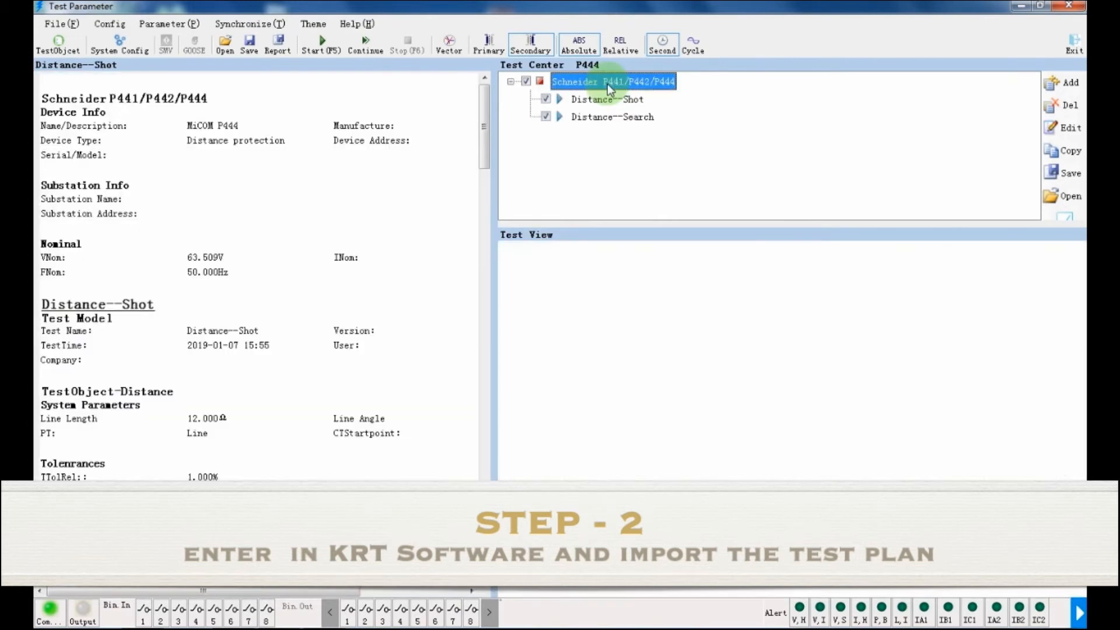
pyautogui.doubleClick(610, 81)
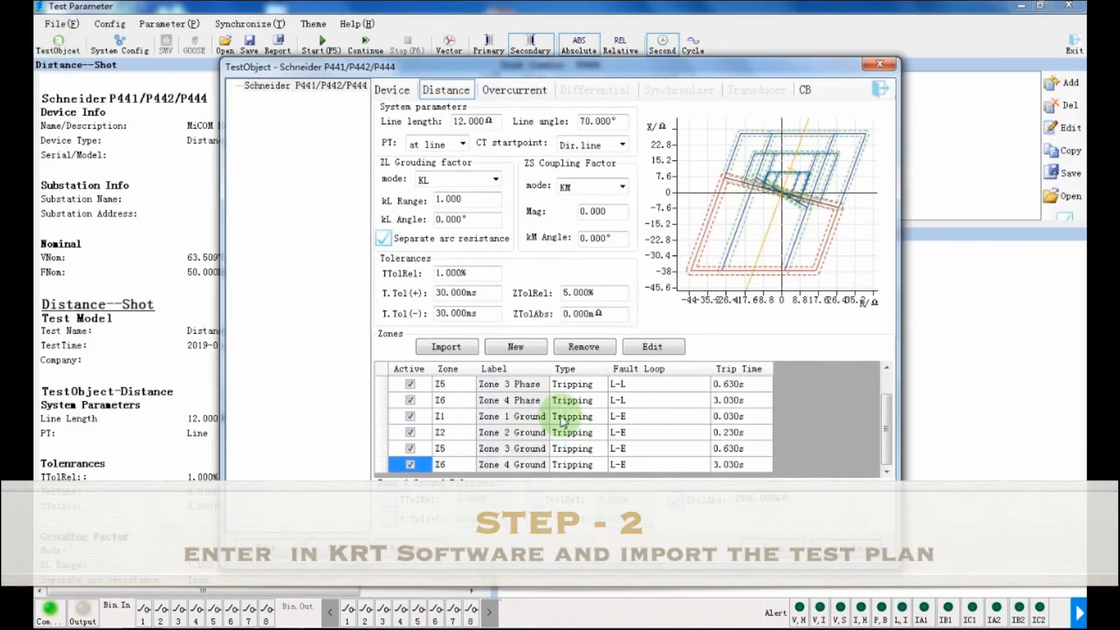
pyautogui.click(265, 548)
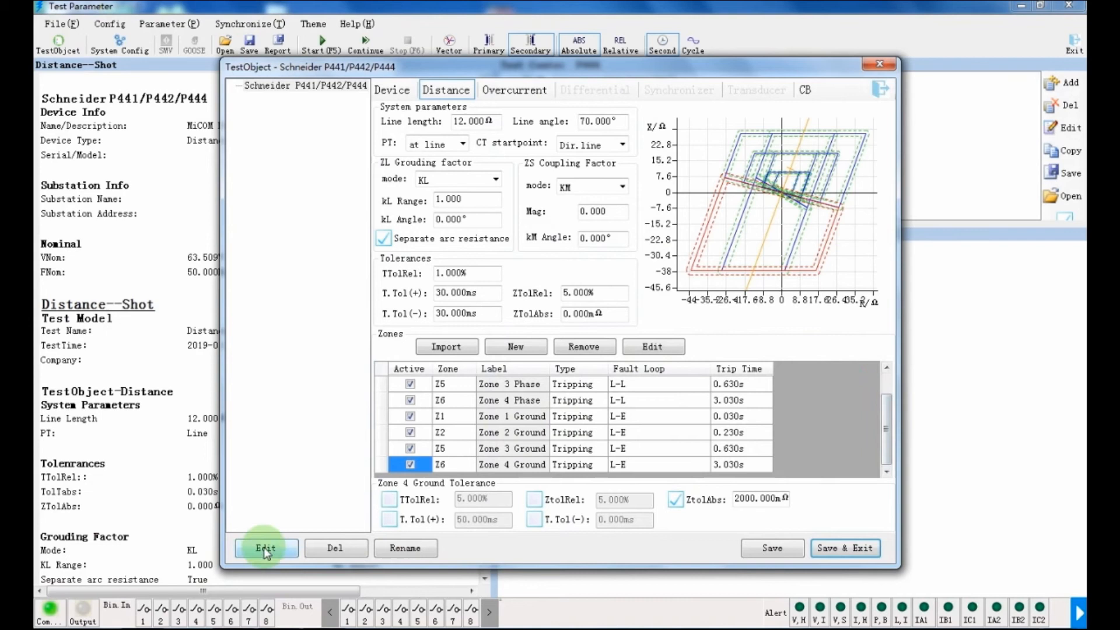
pyautogui.click(265, 548)
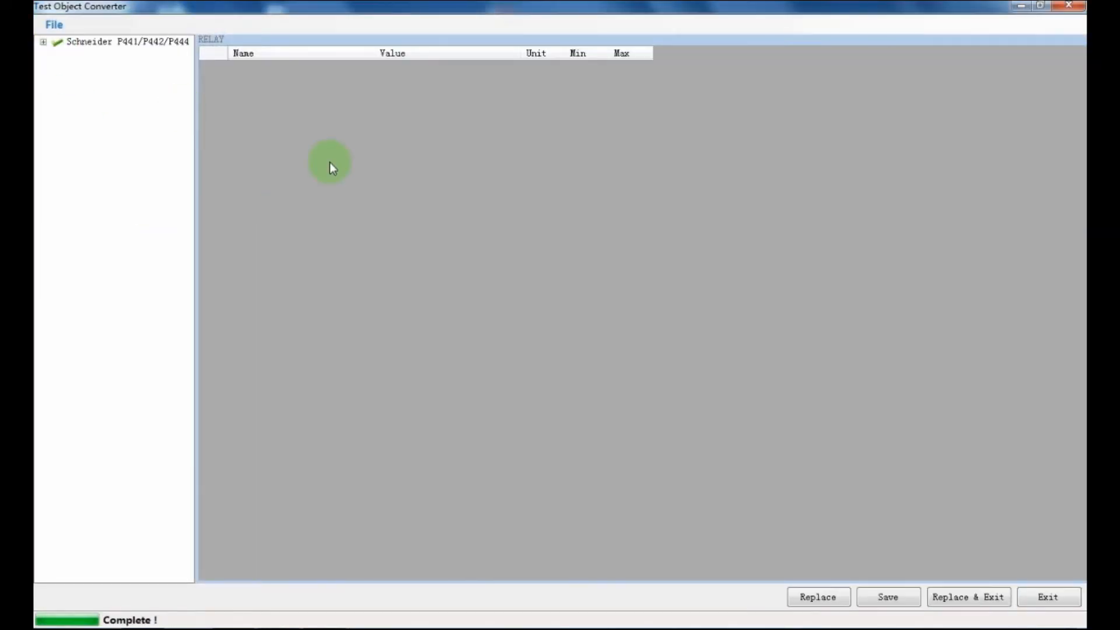
# Import the exported XRIO relay setting file into the converter.
pyautogui.click(54, 24)
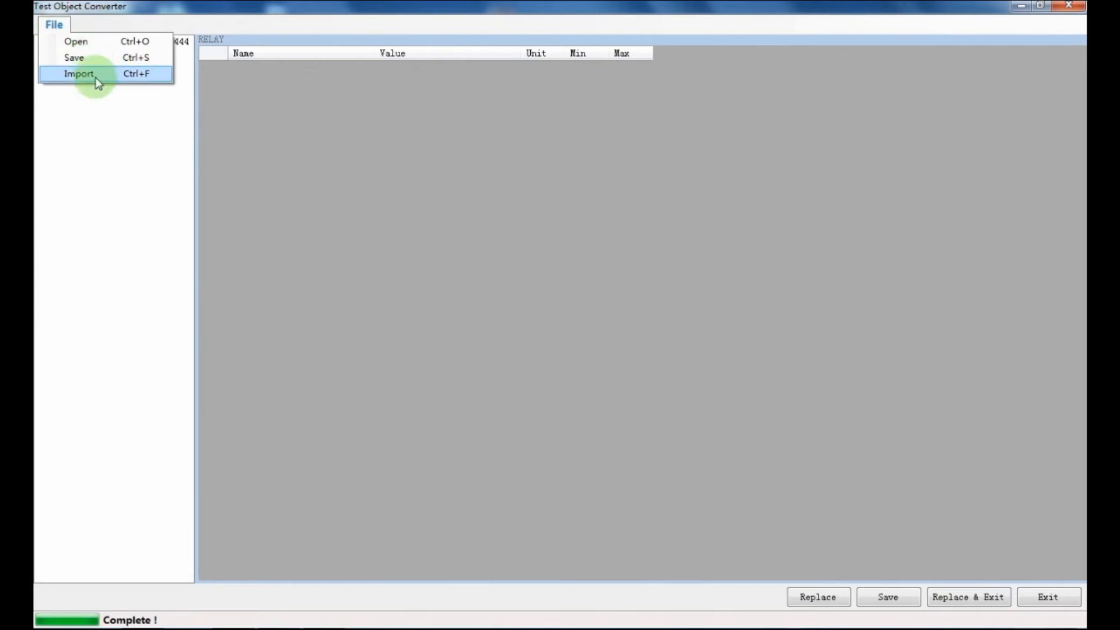
pyautogui.click(78, 74)
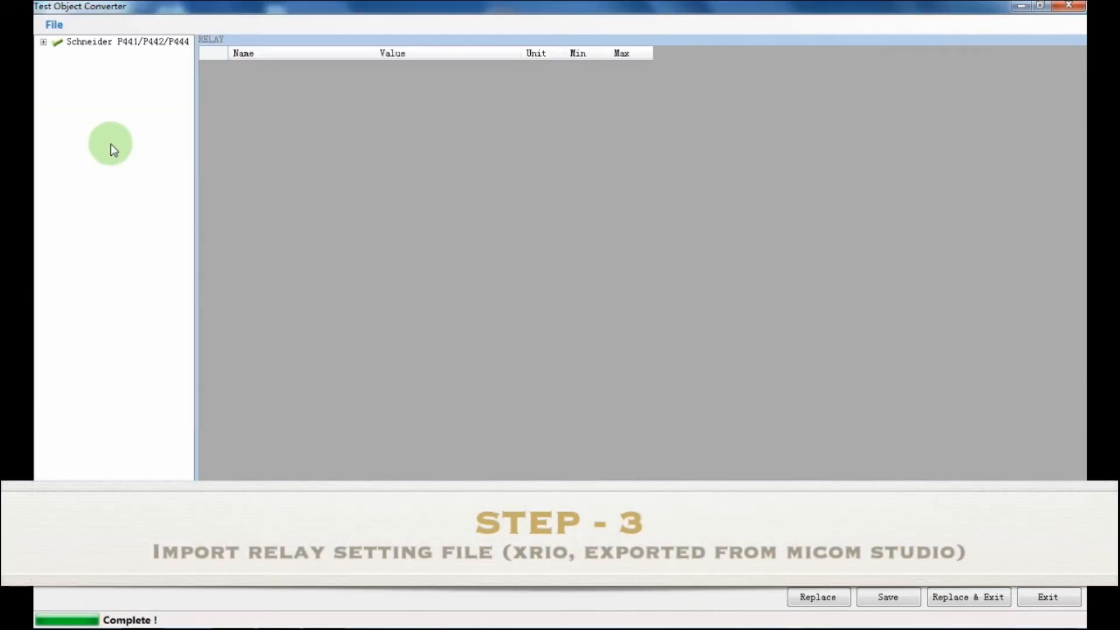
pyautogui.click(43, 42)
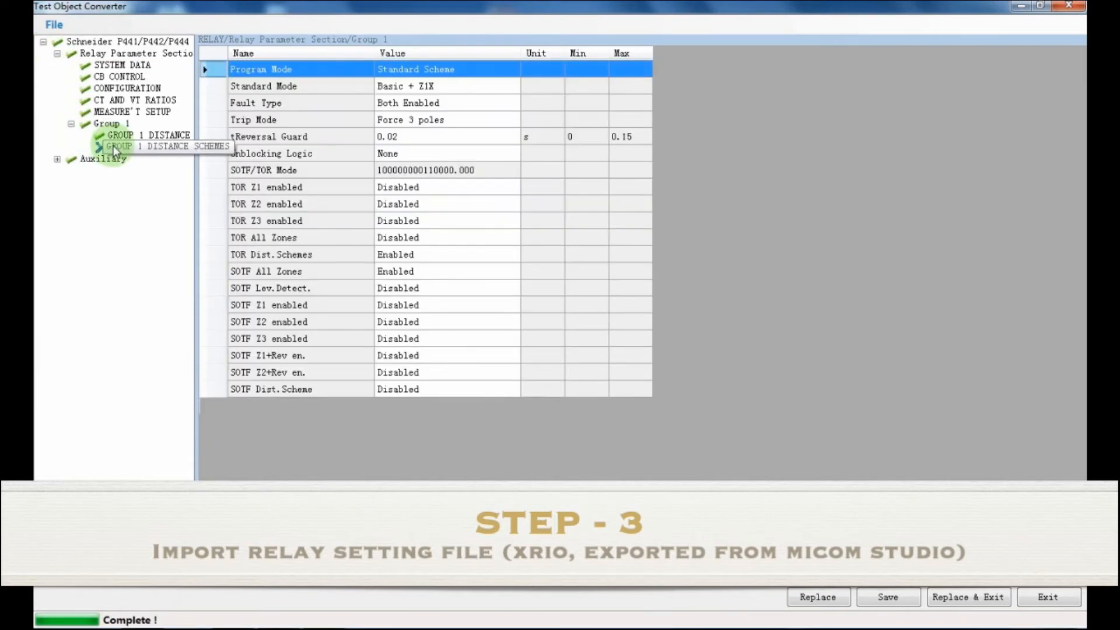
# Review Group 1 distance schemes and elements, then Replace & Exit to update the test object.
pyautogui.click(150, 146)
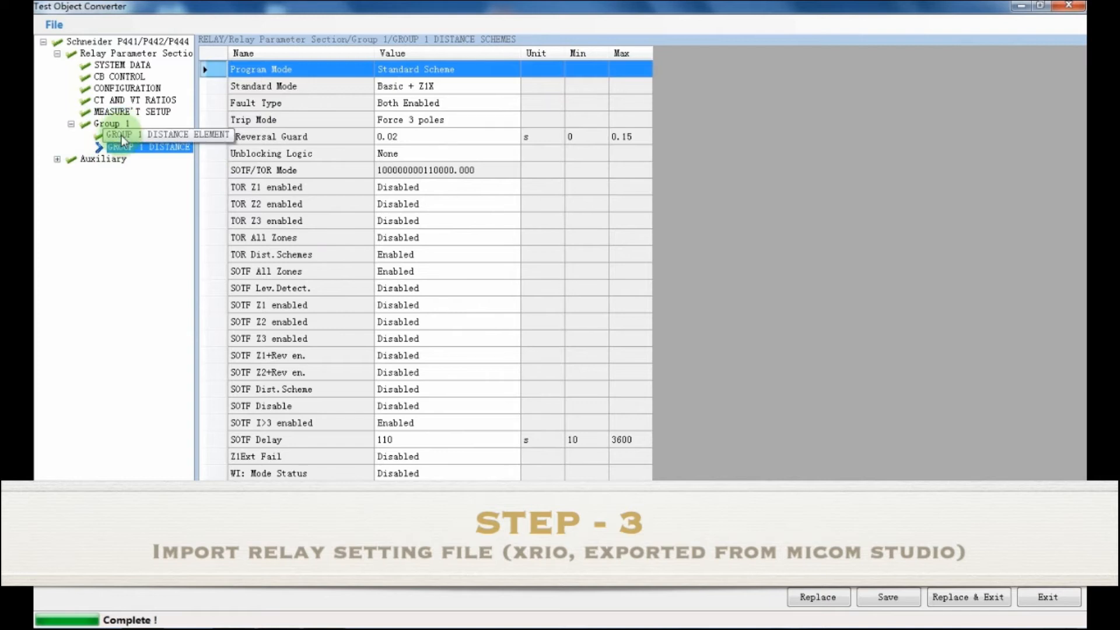
pyautogui.click(147, 135)
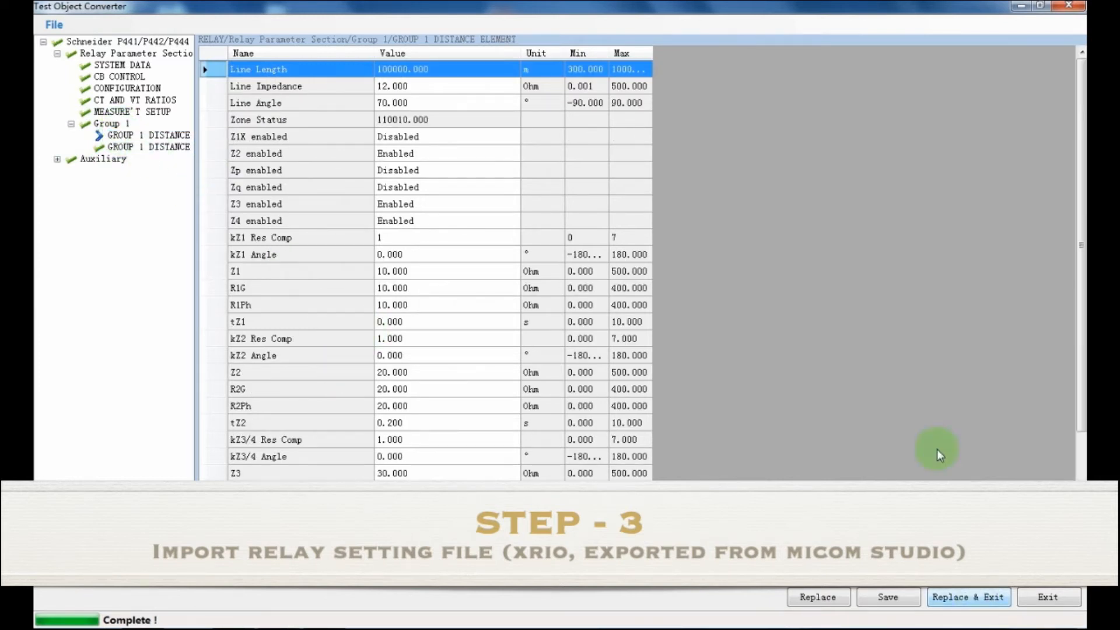
pyautogui.click(968, 597)
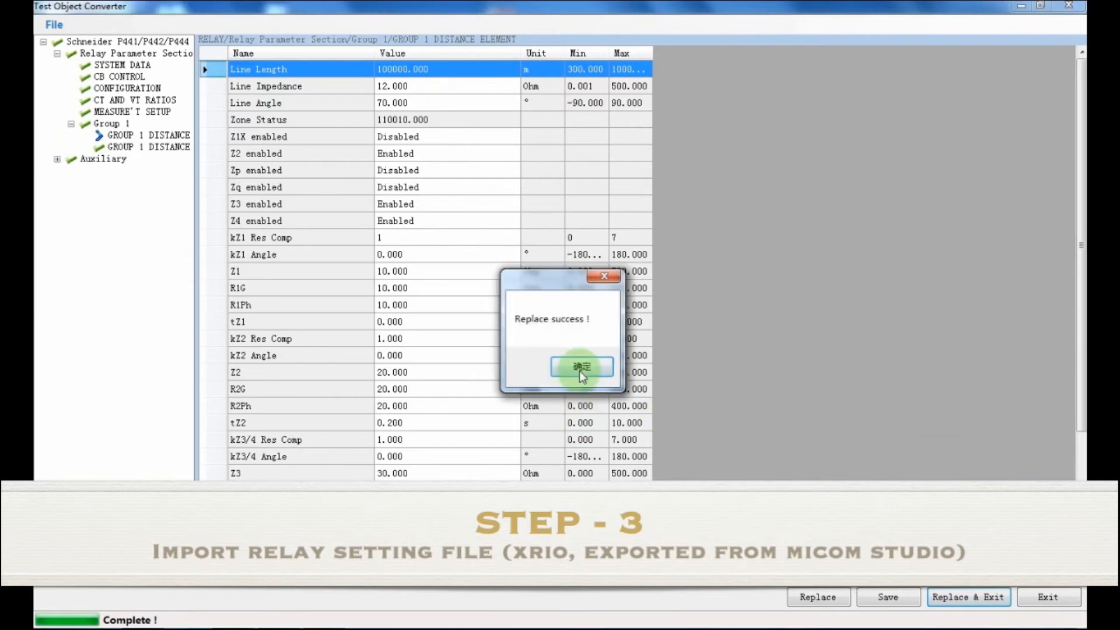
pyautogui.click(581, 366)
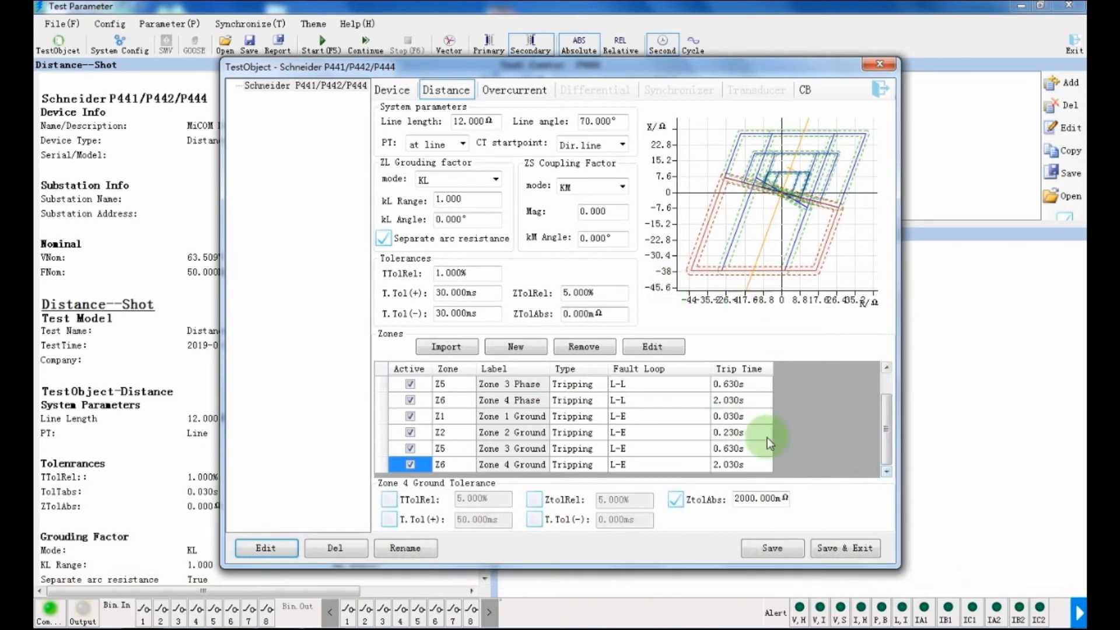
# Save the test object and run the Distance--Shot test to record trip times for each zone point.
pyautogui.click(845, 548)
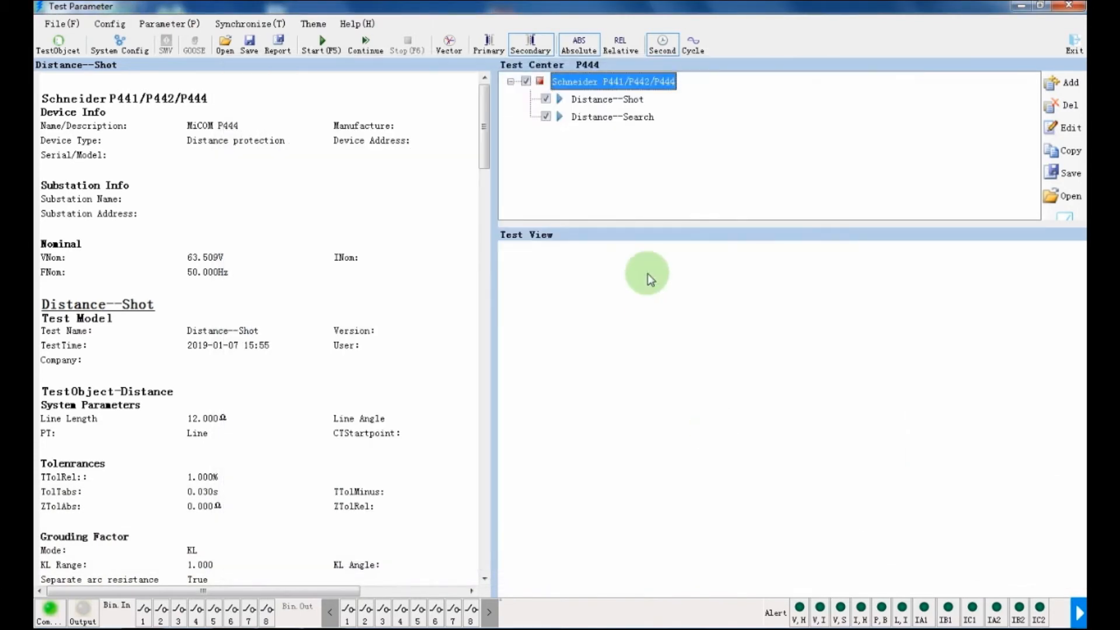
pyautogui.doubleClick(607, 98)
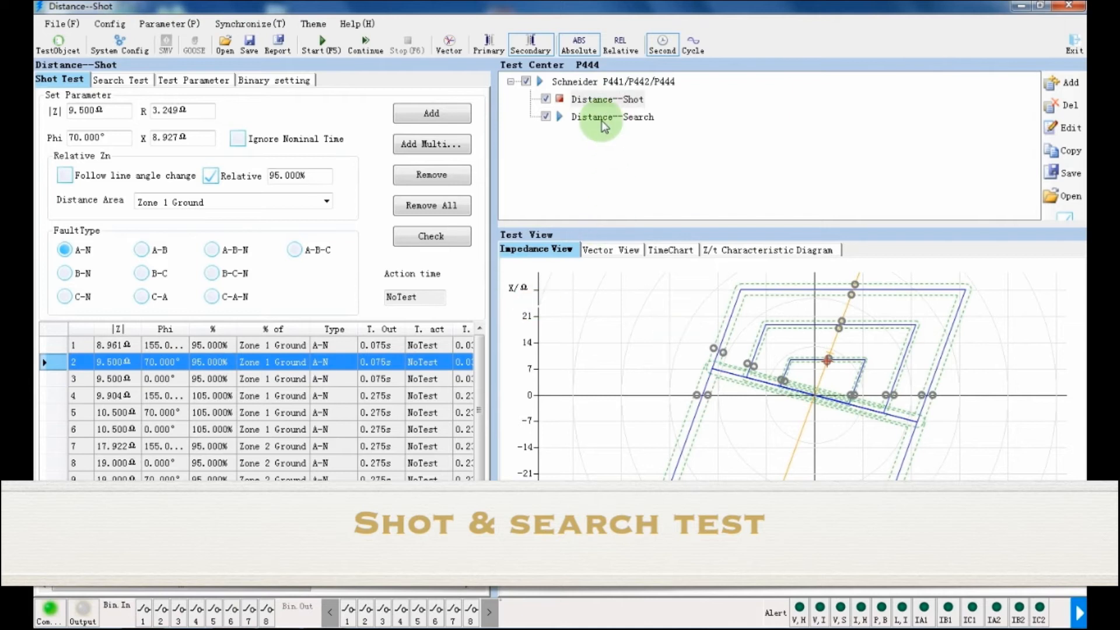
pyautogui.click(606, 98)
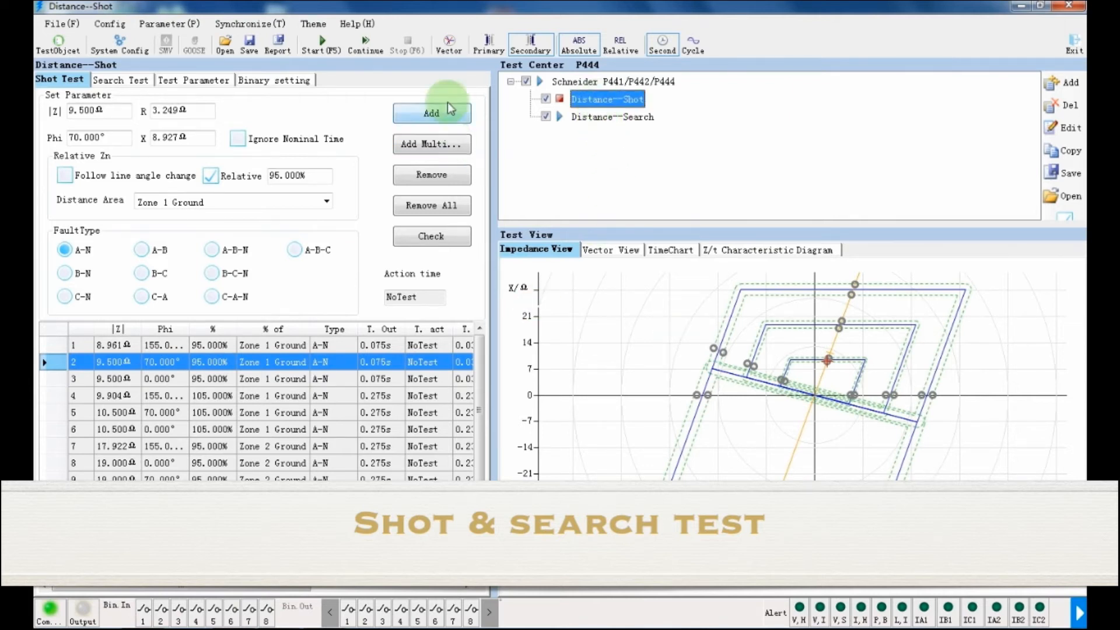
pyautogui.moveTo(321, 41)
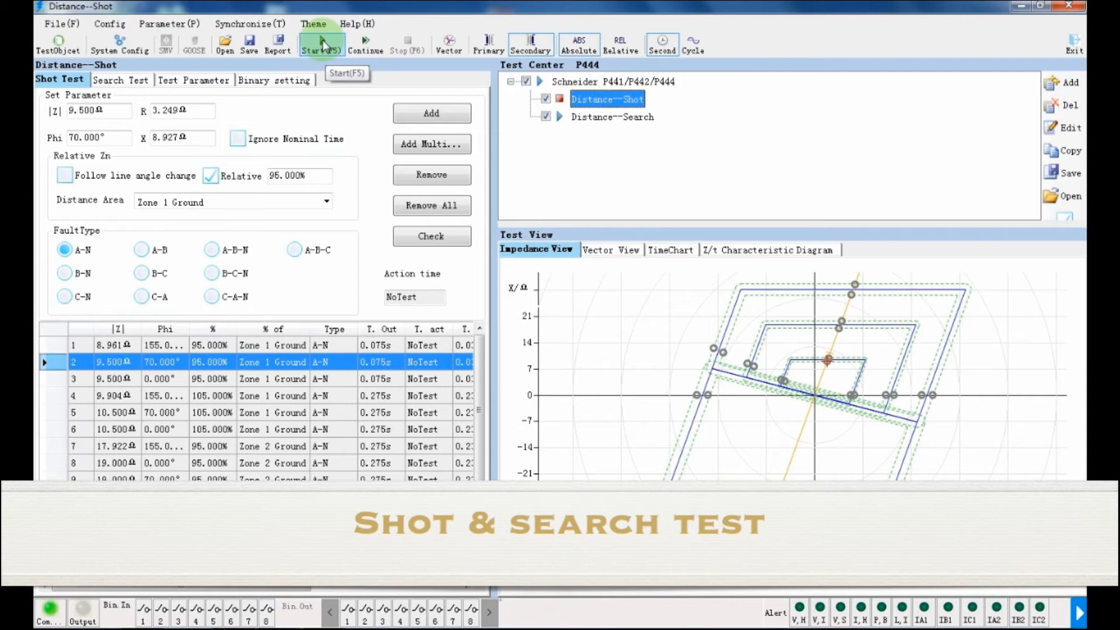
pyautogui.click(321, 44)
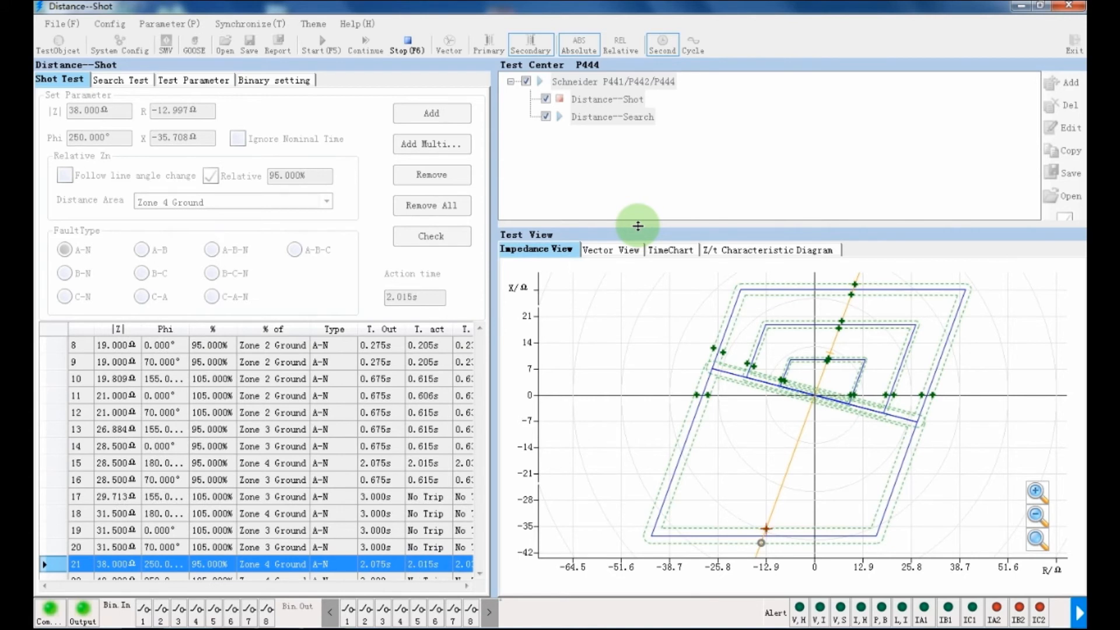
pyautogui.click(120, 81)
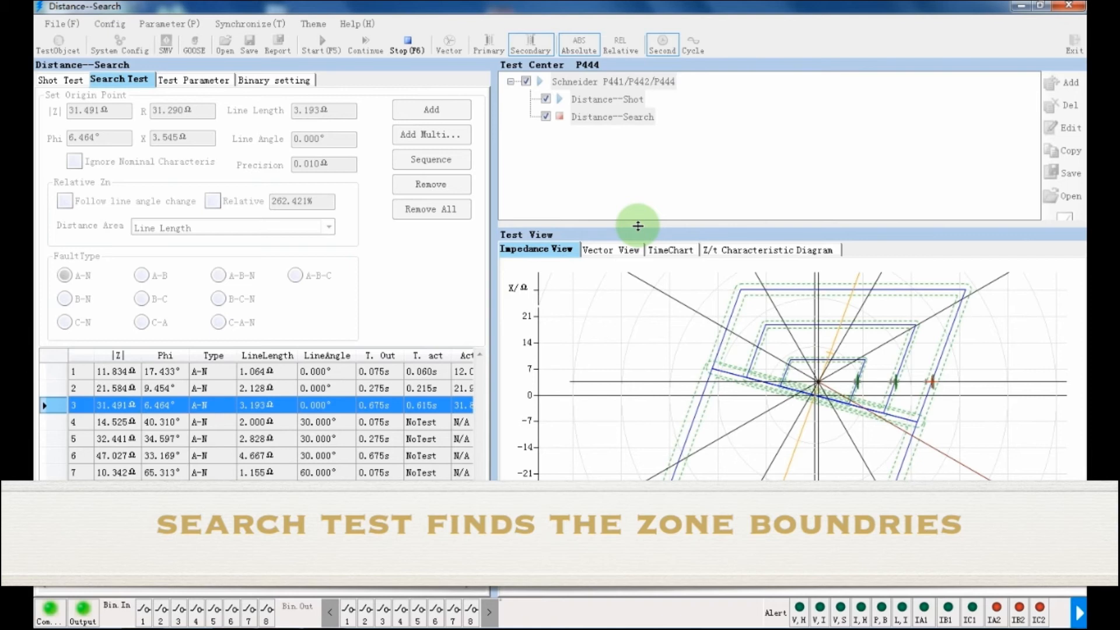
# Run the Distance--Search test, finding zone boundary points along the search lines.
pyautogui.click(73, 421)
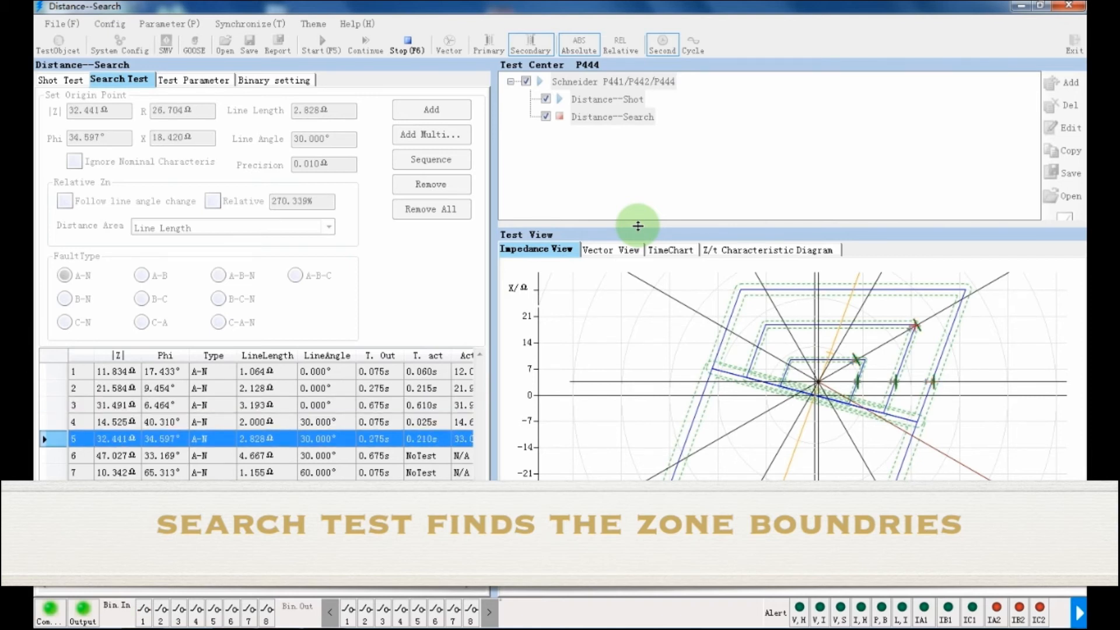
pyautogui.click(118, 455)
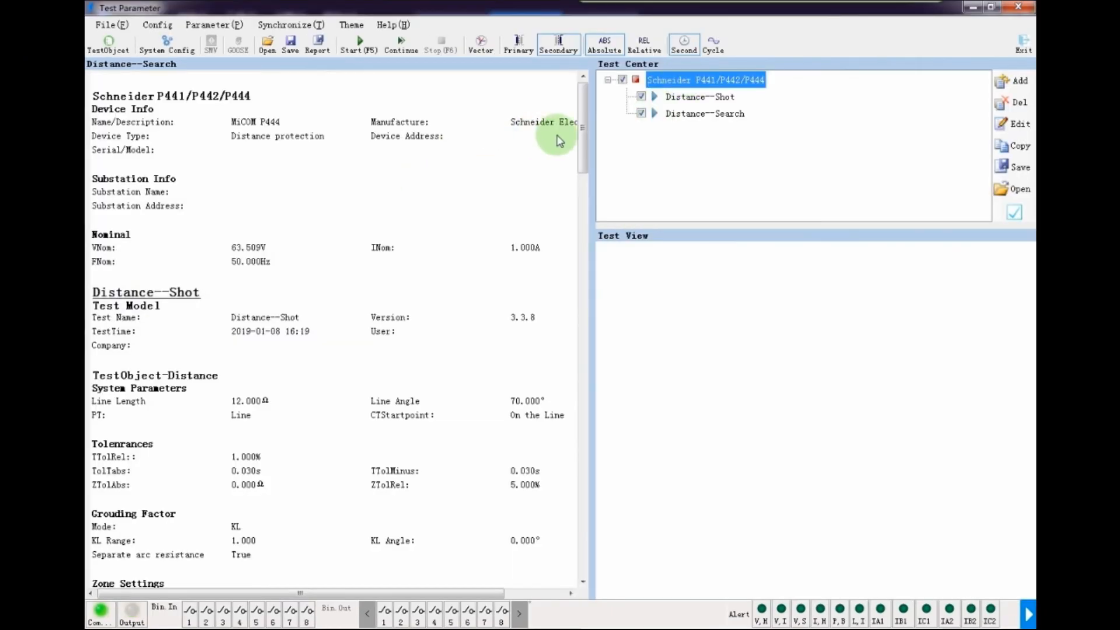
# Scroll through the report's zone settings, Pass-marked shot results and impedance diagram.
pyautogui.scroll(-3)
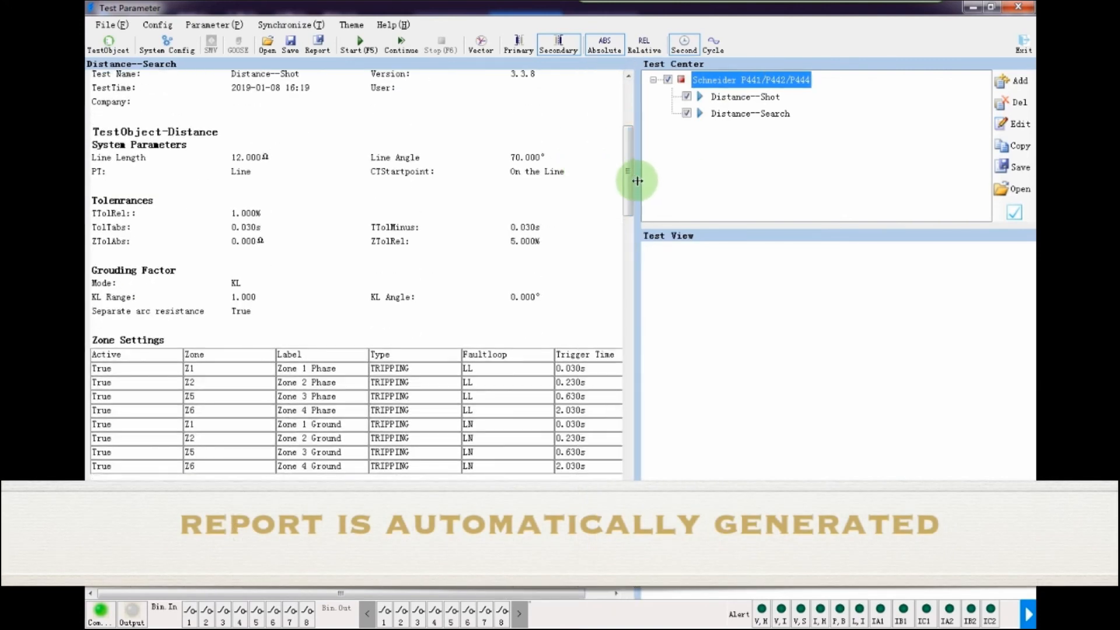
pyautogui.scroll(-3)
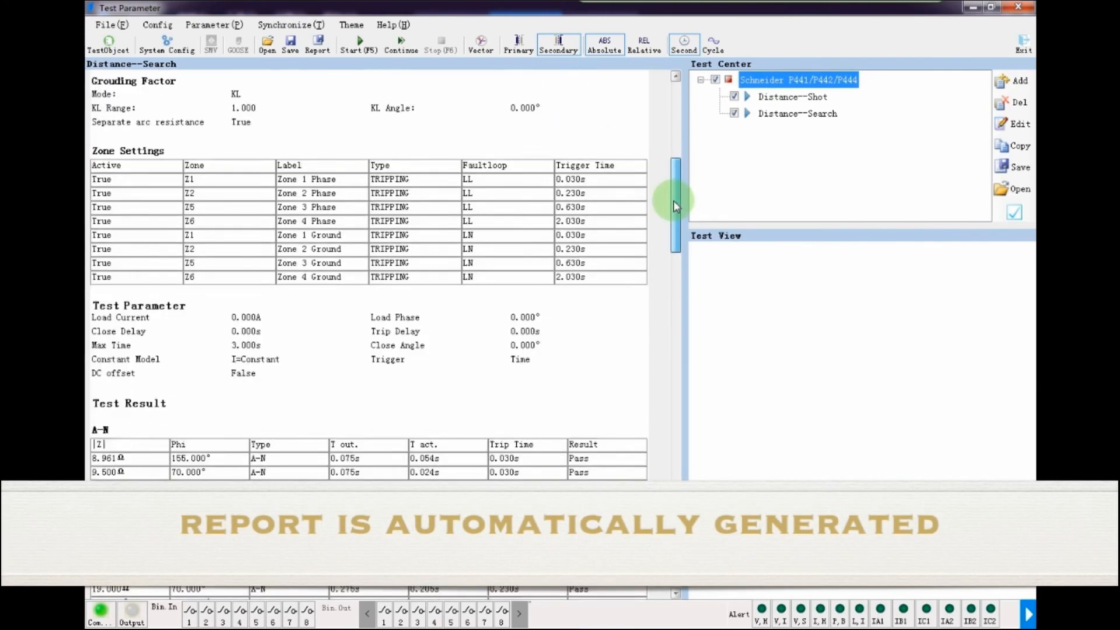
pyautogui.scroll(-3)
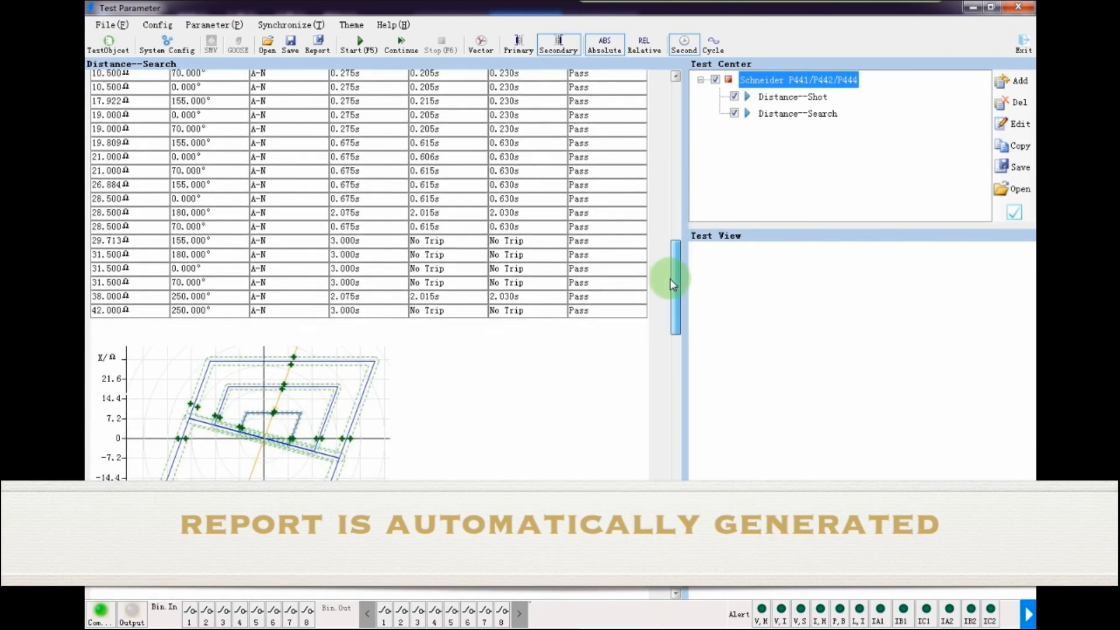